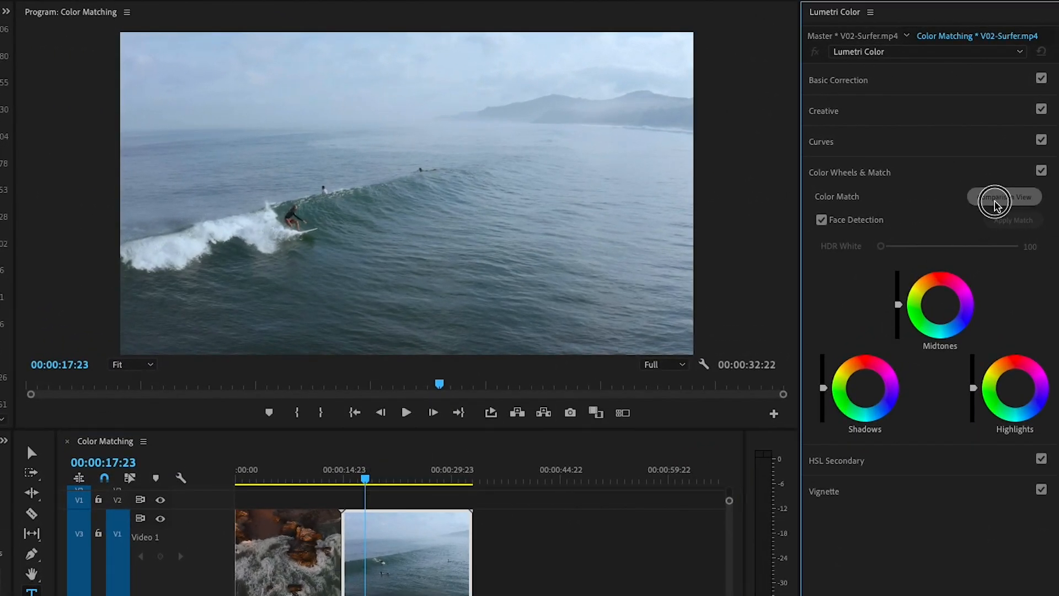
Enable Comparison View so the rocky-shore reference sits beside the surfer clip.
click(1001, 196)
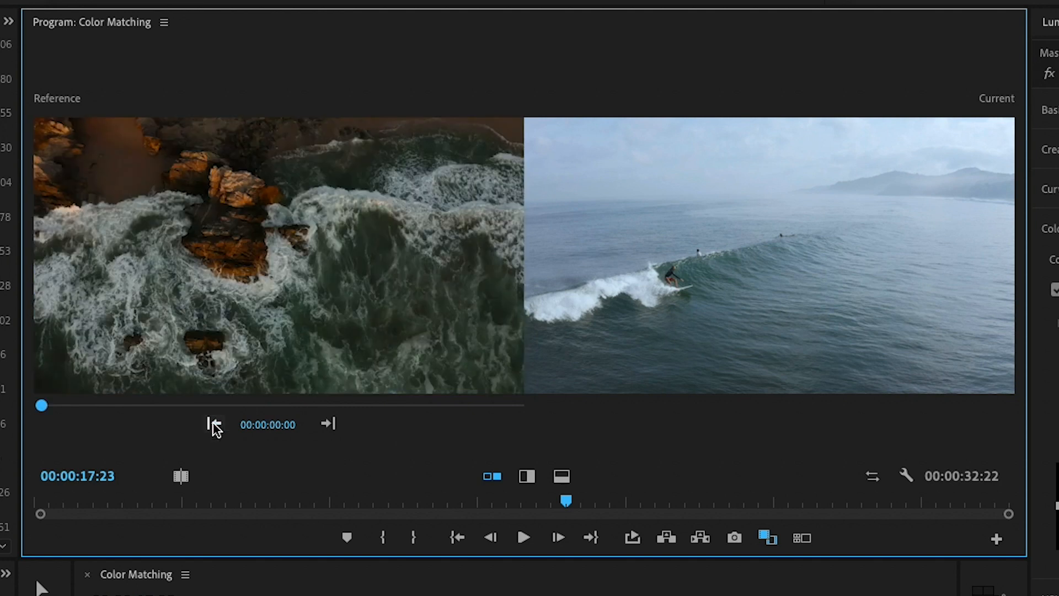
mouse_move(226, 357)
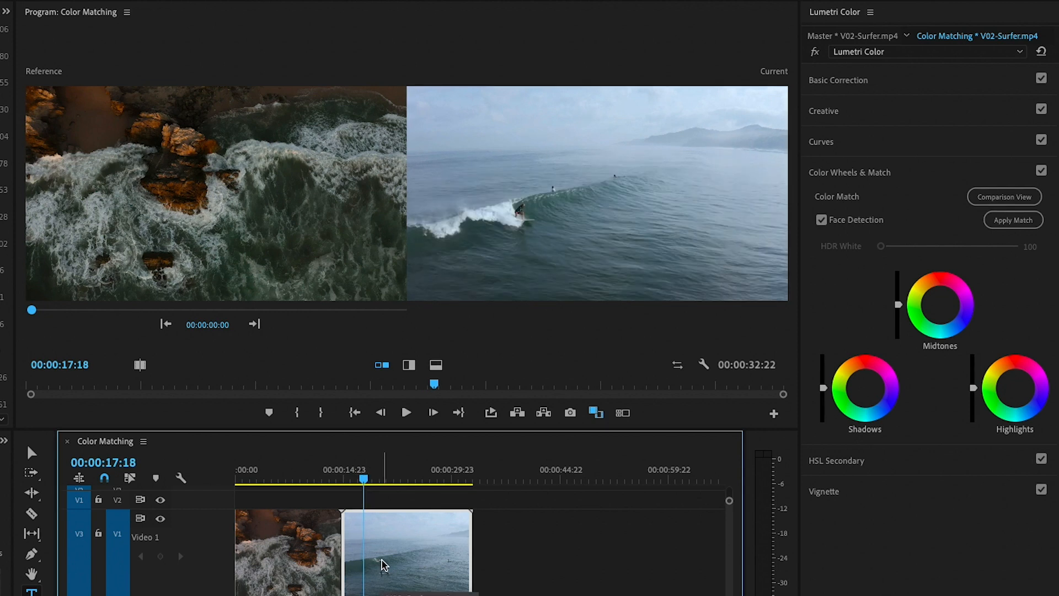
mouse_move(780, 329)
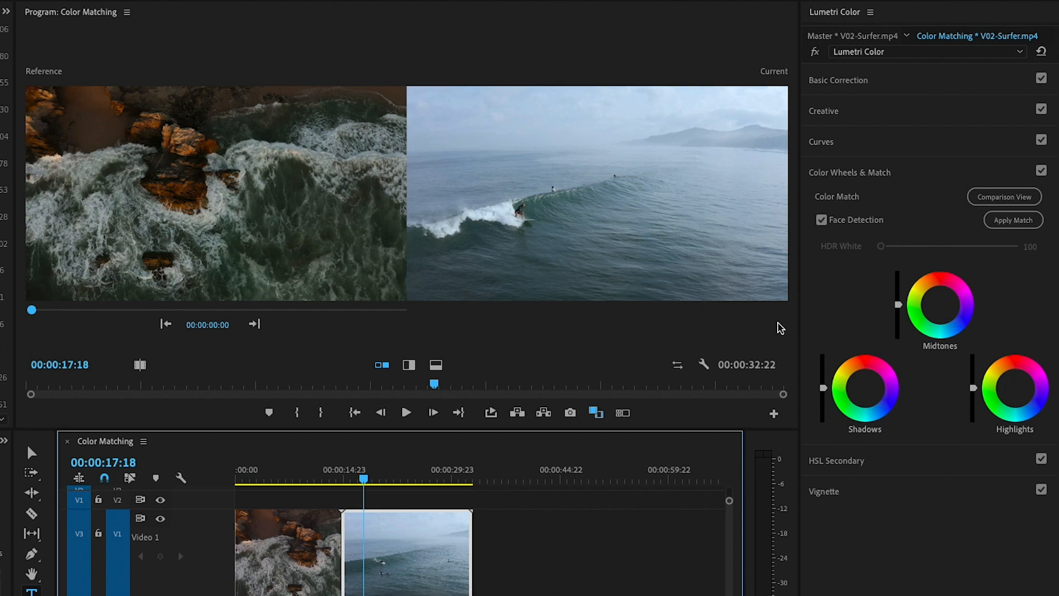
Apply Match so the surfer clip takes the reference's darker grade across all three wheels.
click(1013, 219)
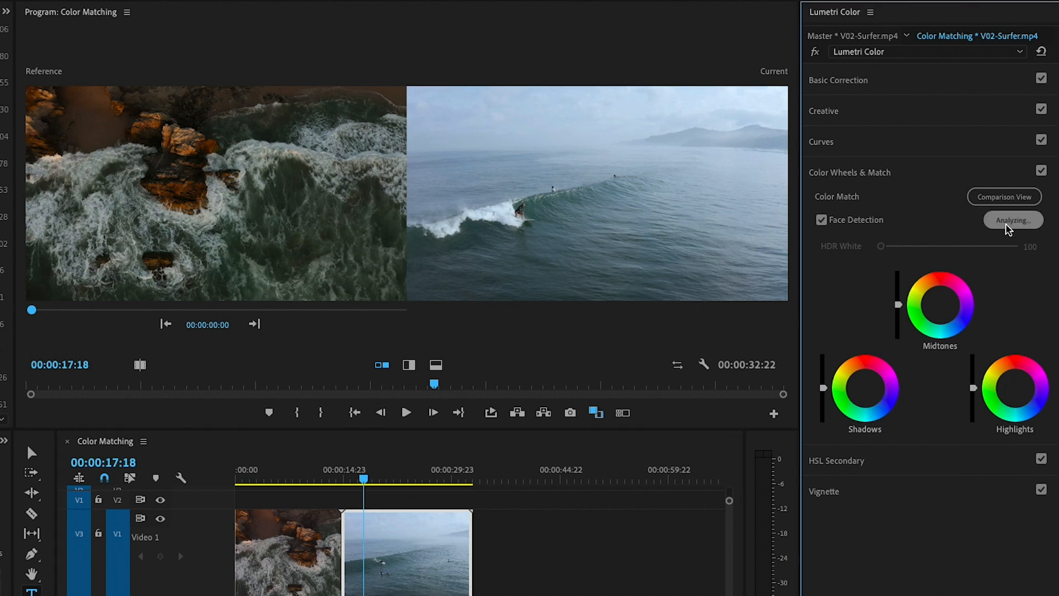
click(1013, 221)
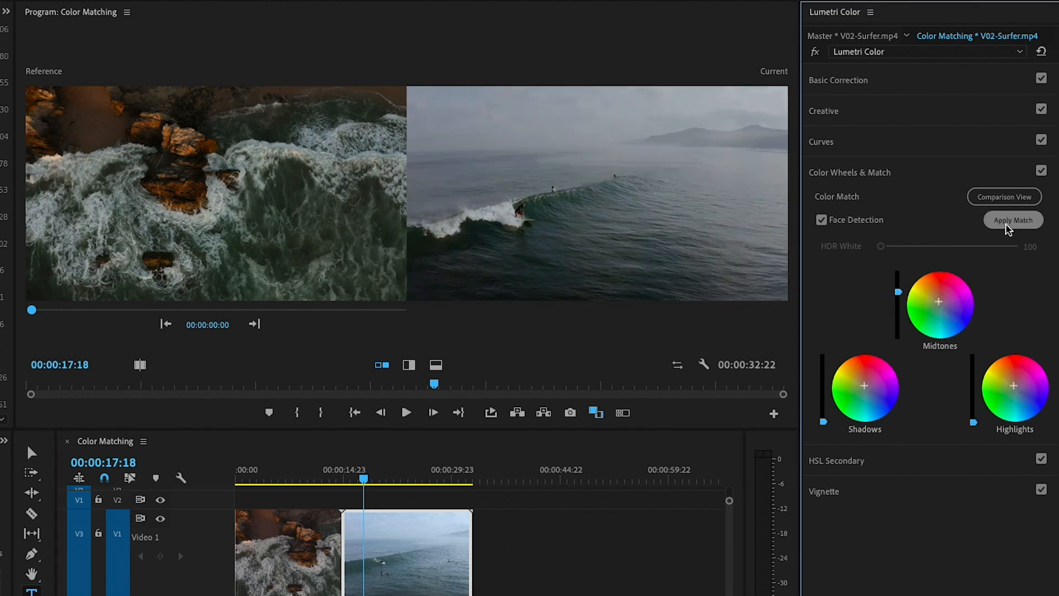